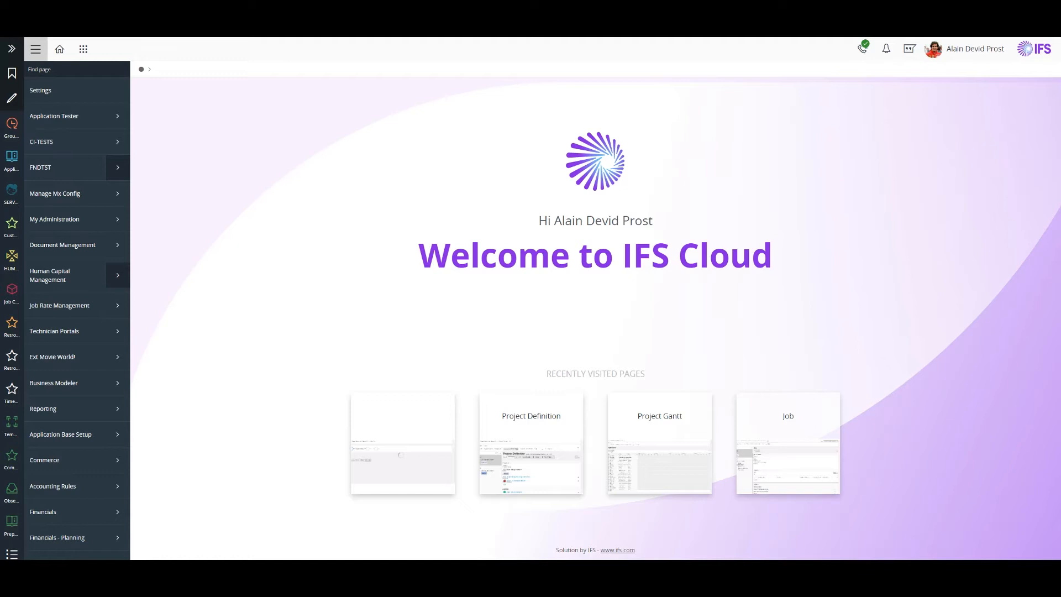
# Search 'pr' in the Find page box to reach Project Gantt for project SB500.
pyautogui.write('pr')
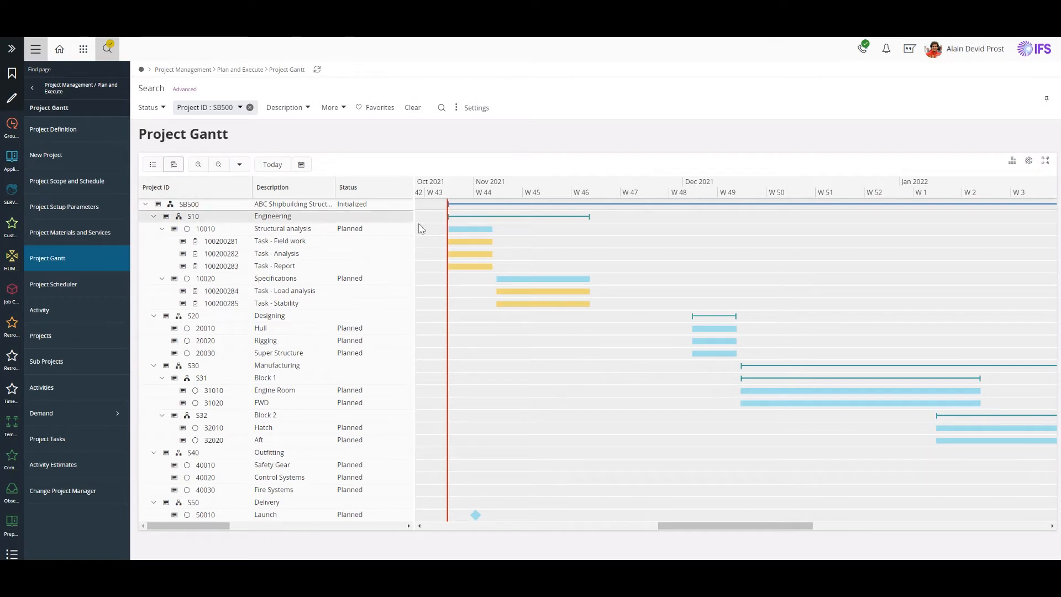
pyautogui.moveTo(638, 224)
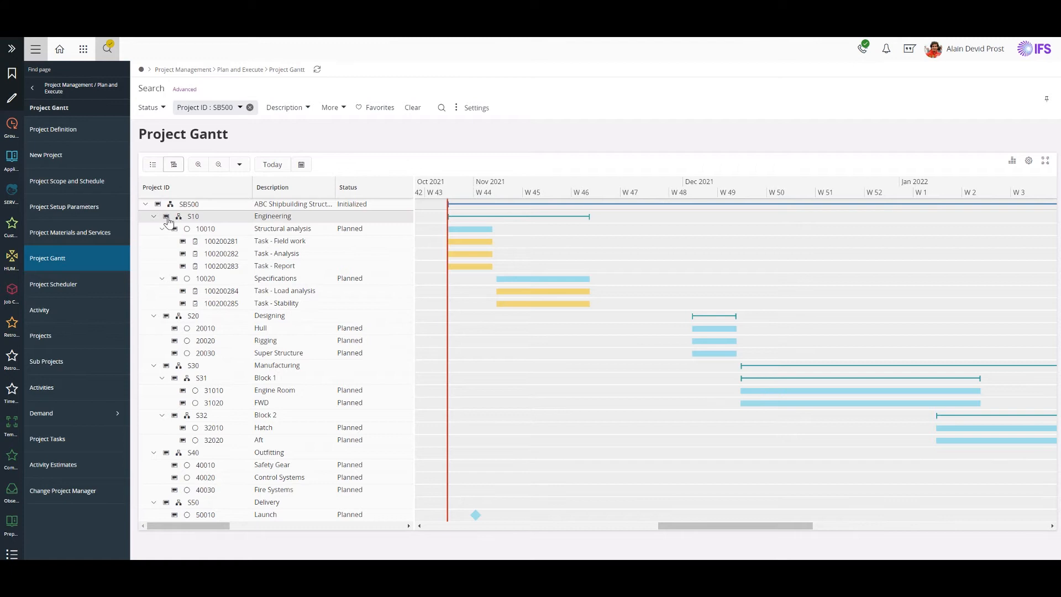
# Create activity 10030 'Procurement' under sub project S10 and save it.
pyautogui.click(193, 216)
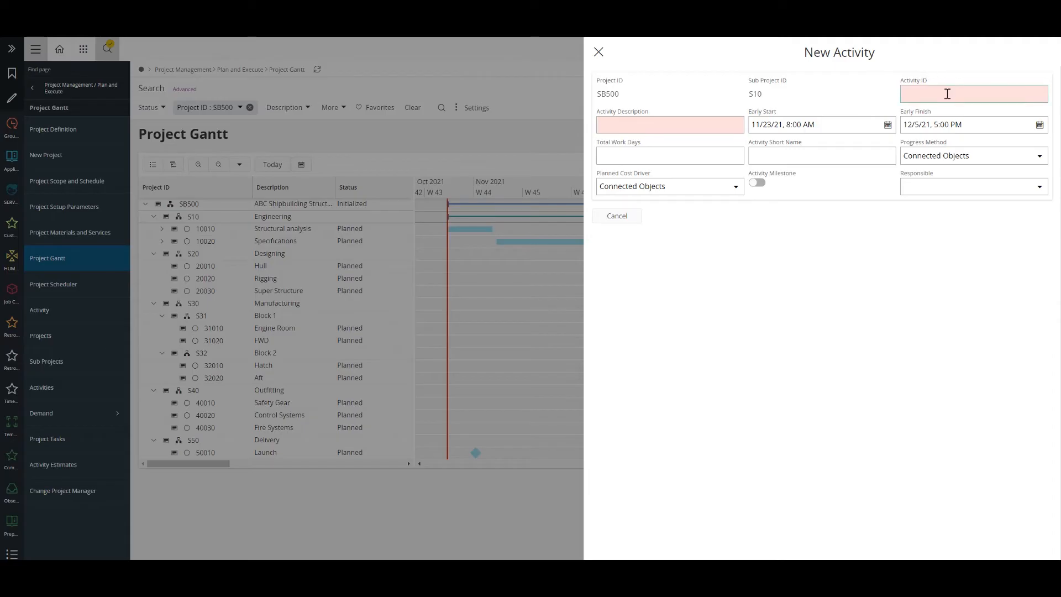
pyautogui.write('10030')
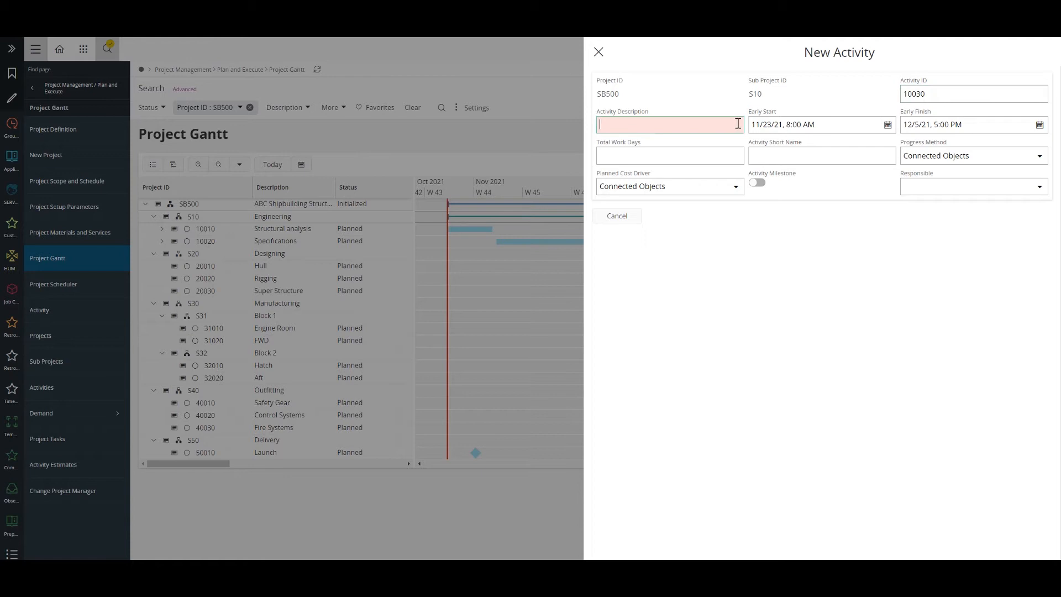
pyautogui.write('Procure')
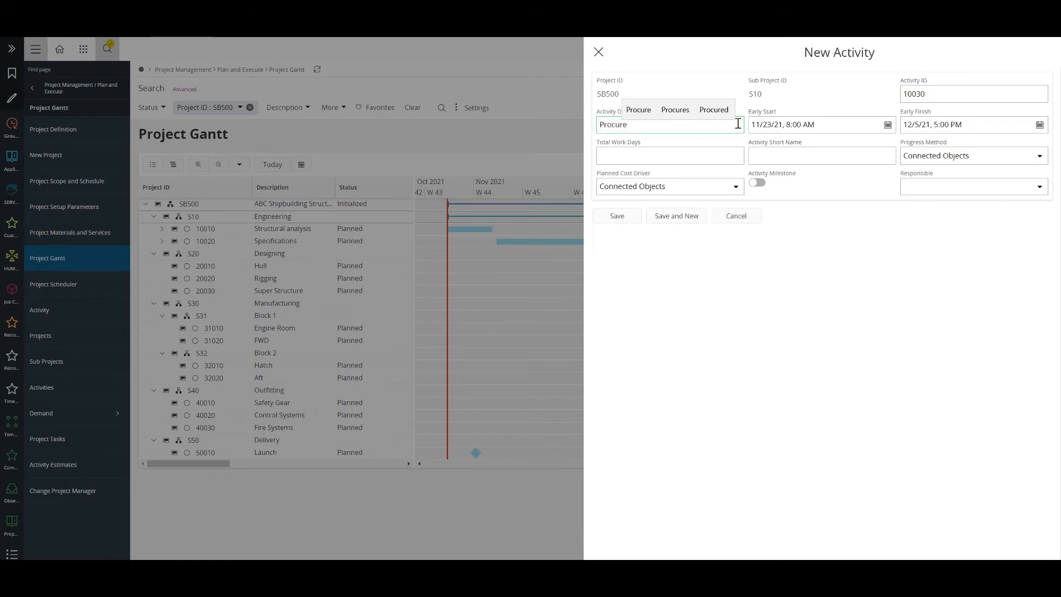
pyautogui.click(615, 215)
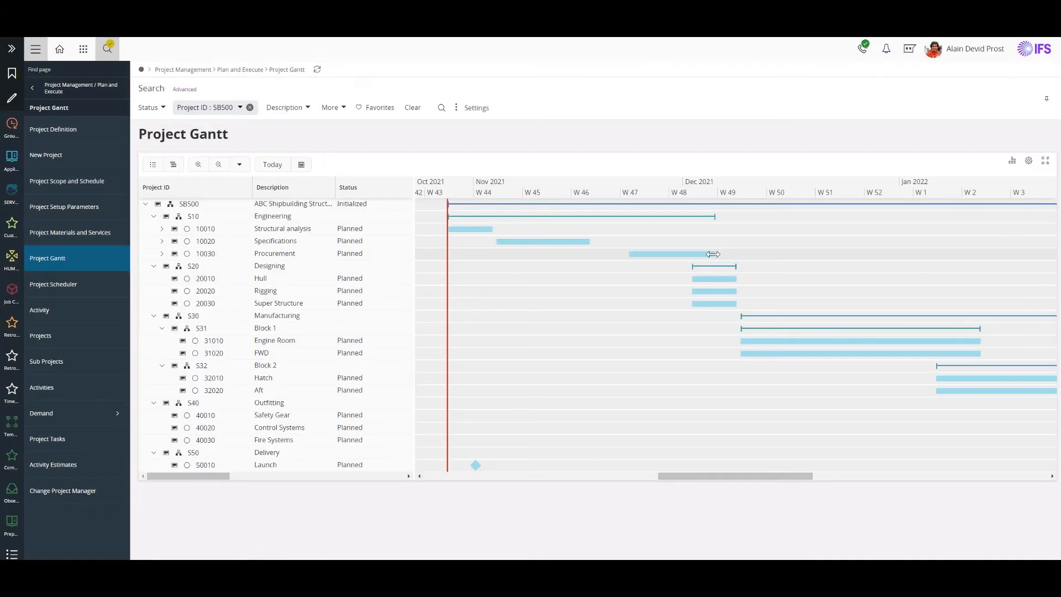
pyautogui.moveTo(716, 259)
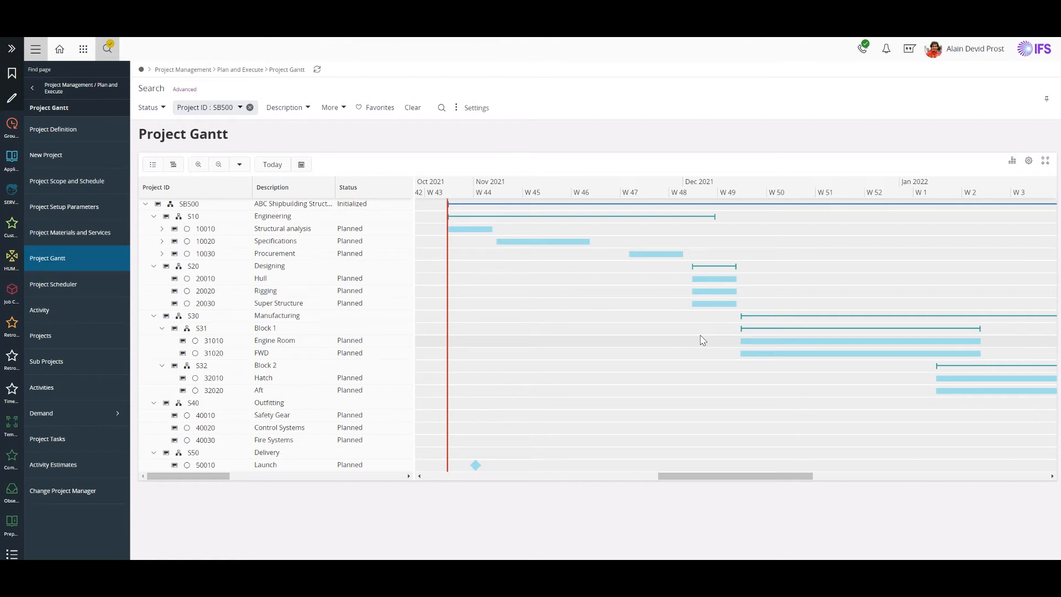
pyautogui.moveTo(958, 104)
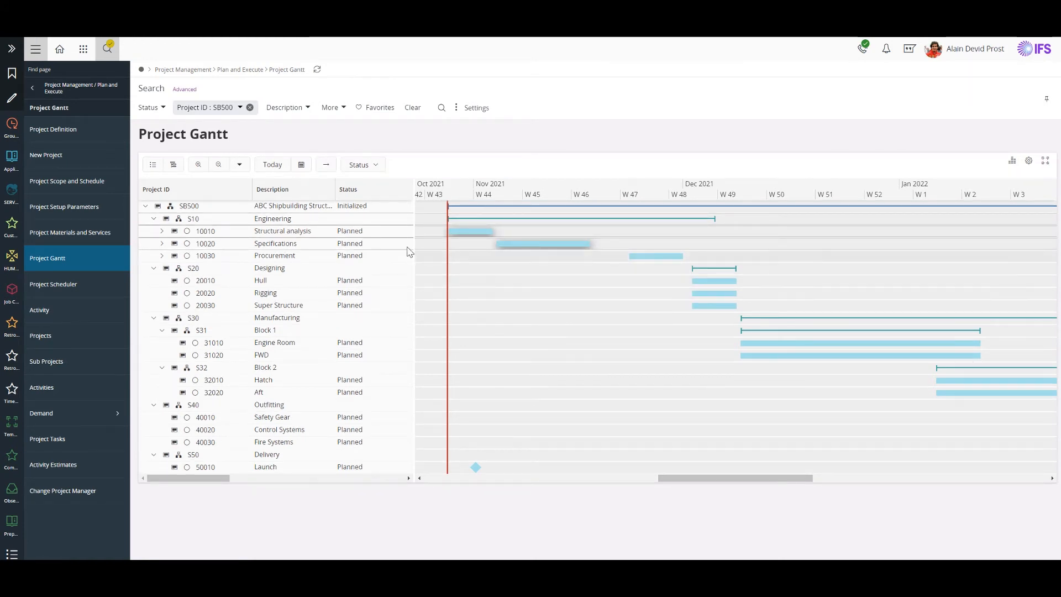
pyautogui.moveTo(455, 275)
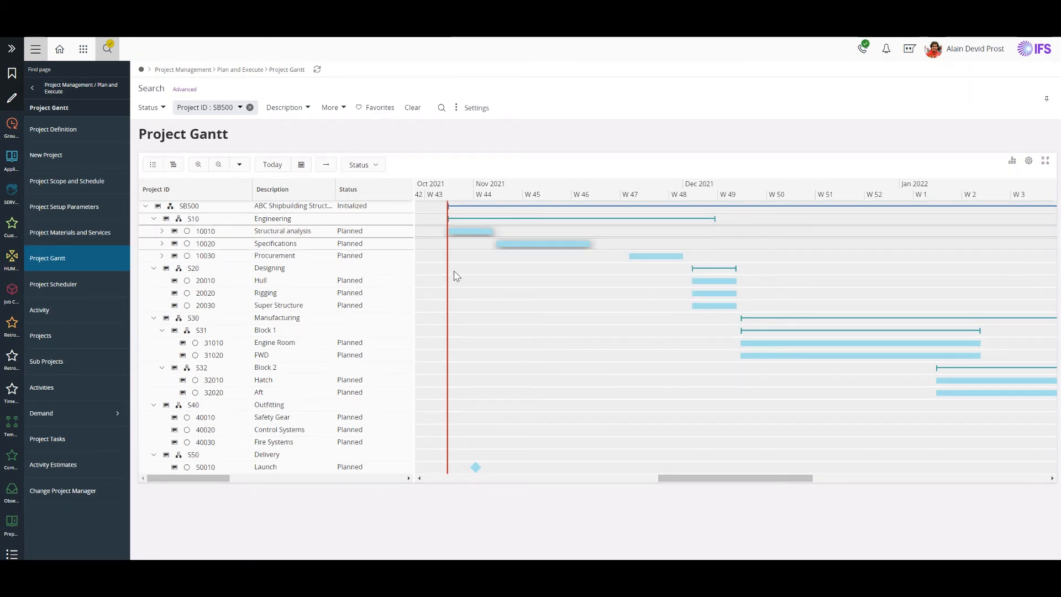
pyautogui.moveTo(713, 292)
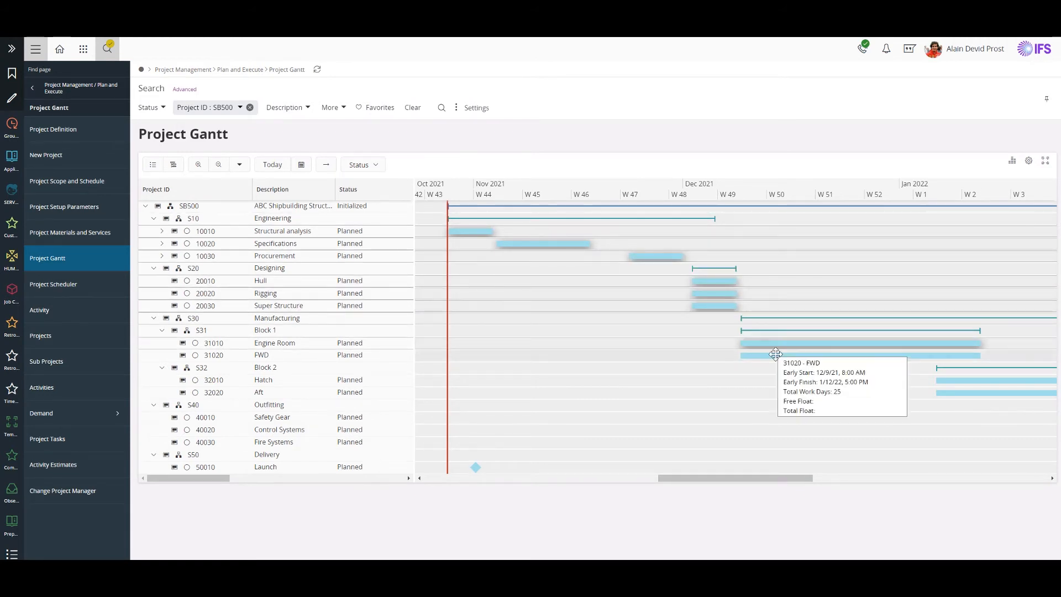
pyautogui.moveTo(948, 392)
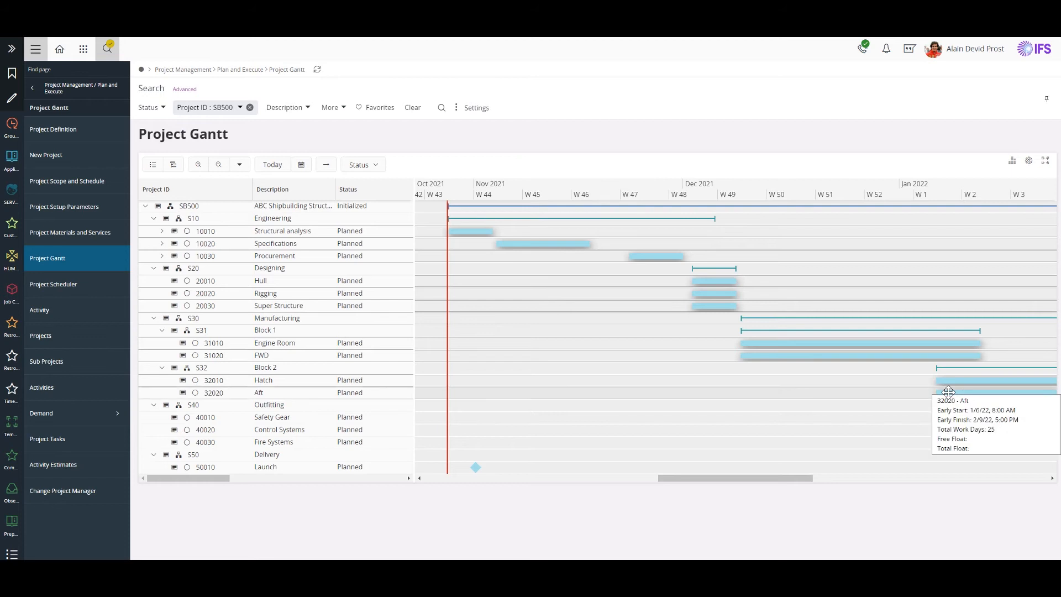
pyautogui.moveTo(476, 468)
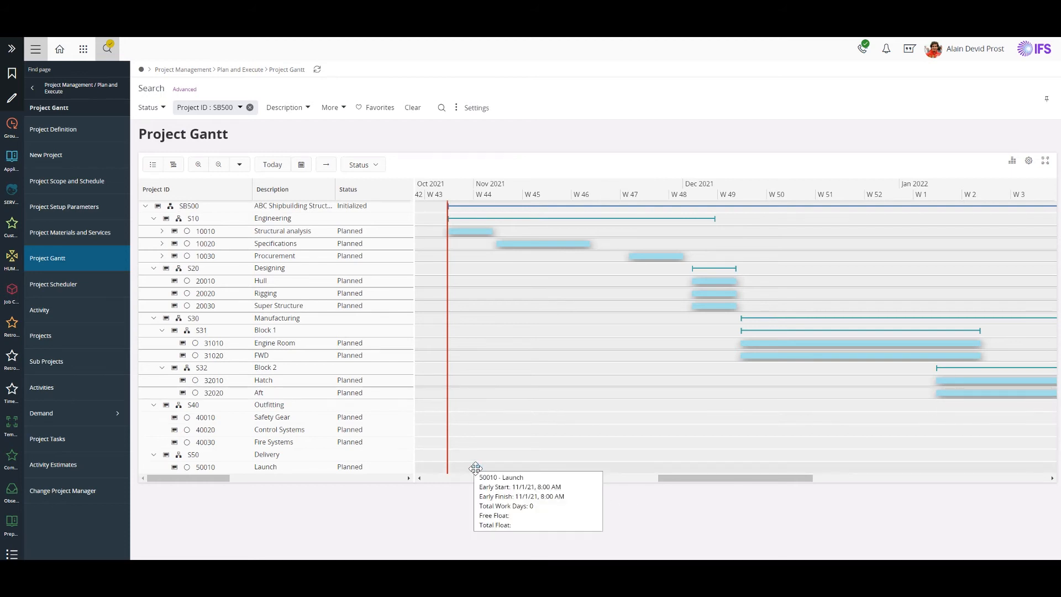
pyautogui.moveTo(320, 174)
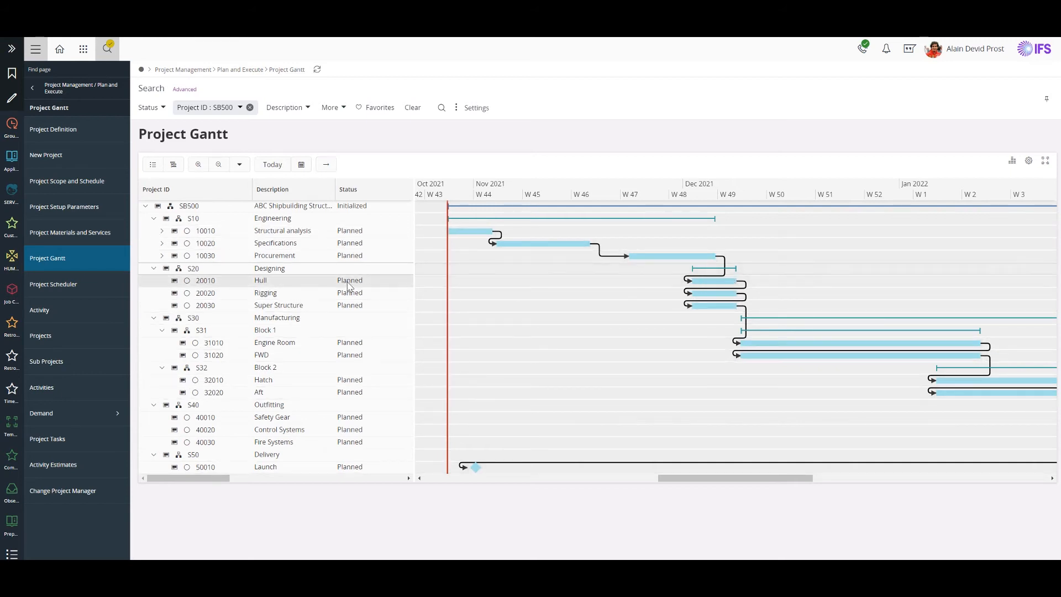
pyautogui.moveTo(739, 293)
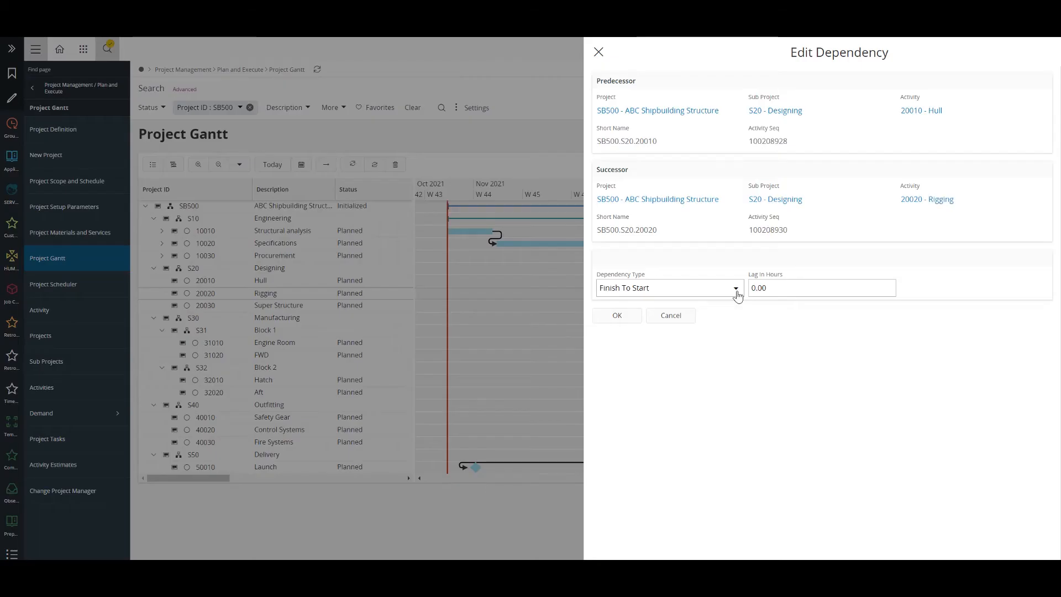
# Set the Hull–Rigging dependency type to Start To Start and confirm with OK.
pyautogui.click(736, 288)
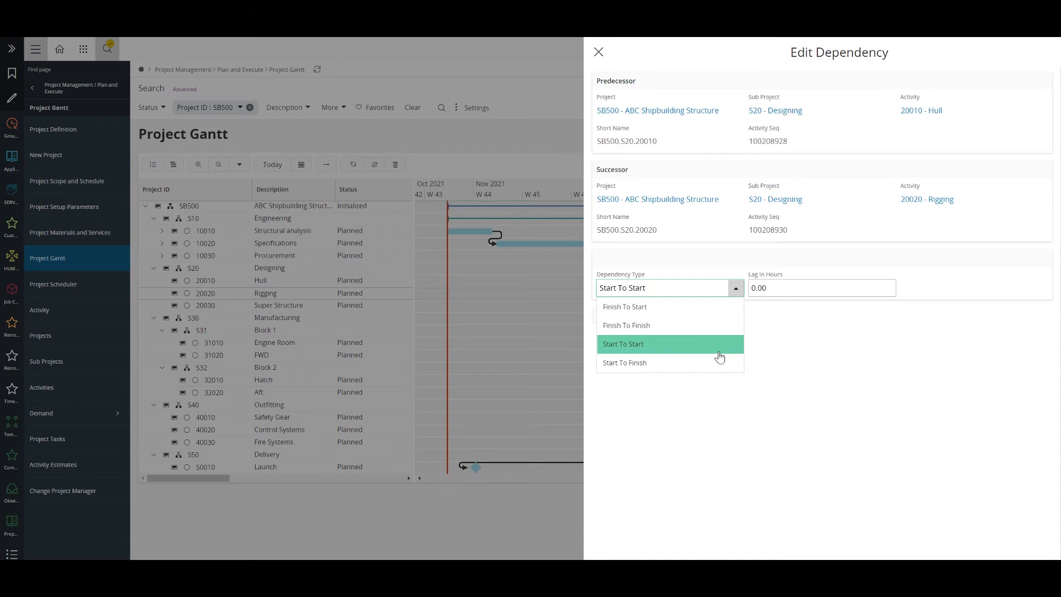
pyautogui.click(623, 344)
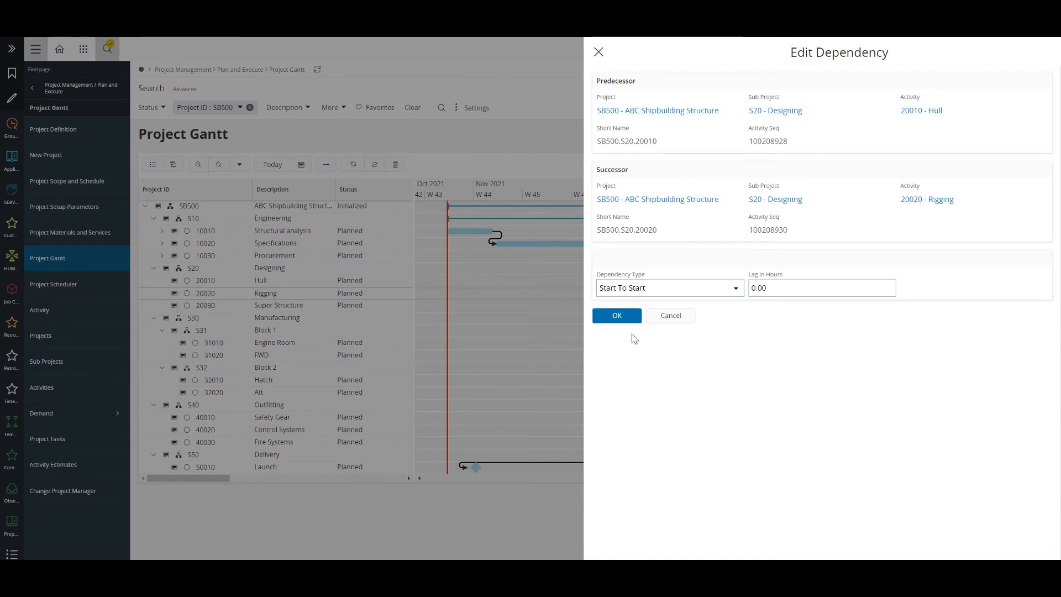
pyautogui.click(616, 316)
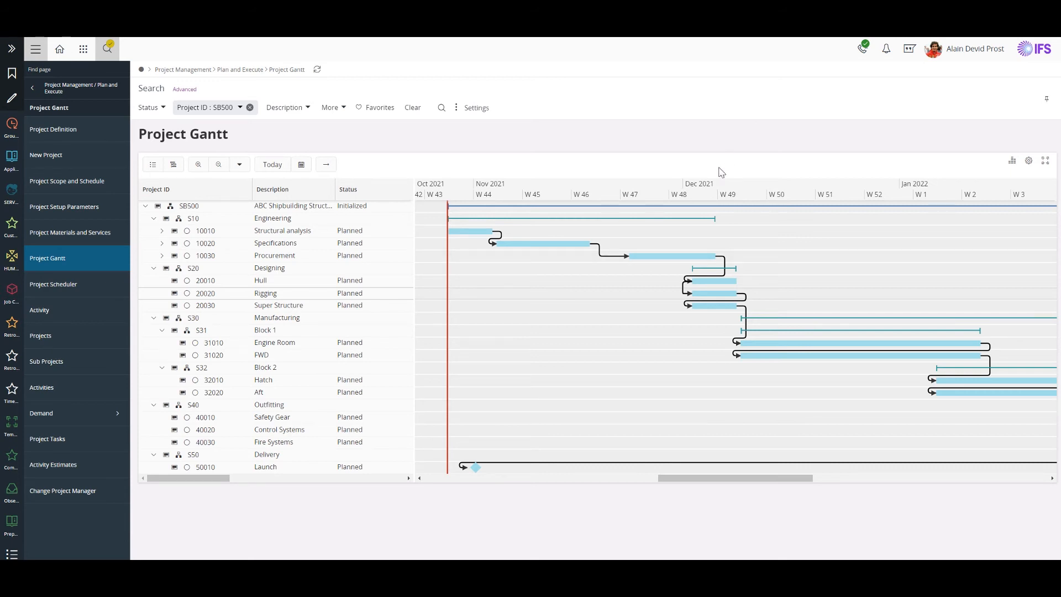
# Add an End Not Later Than date constraint to Procurement, then quick-schedule from 11/1/2021.
pyautogui.click(670, 256)
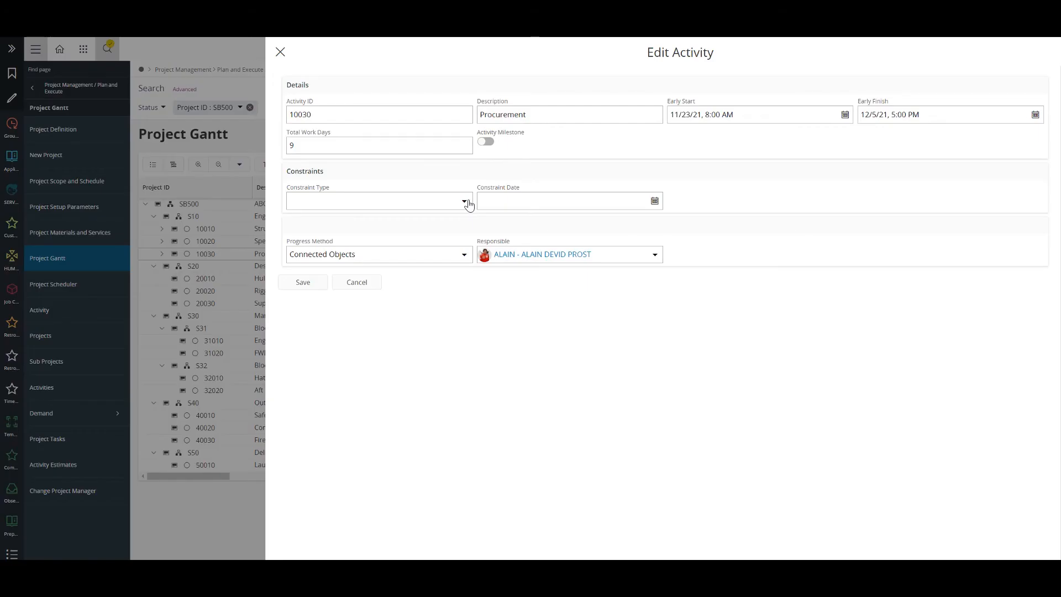
pyautogui.click(377, 200)
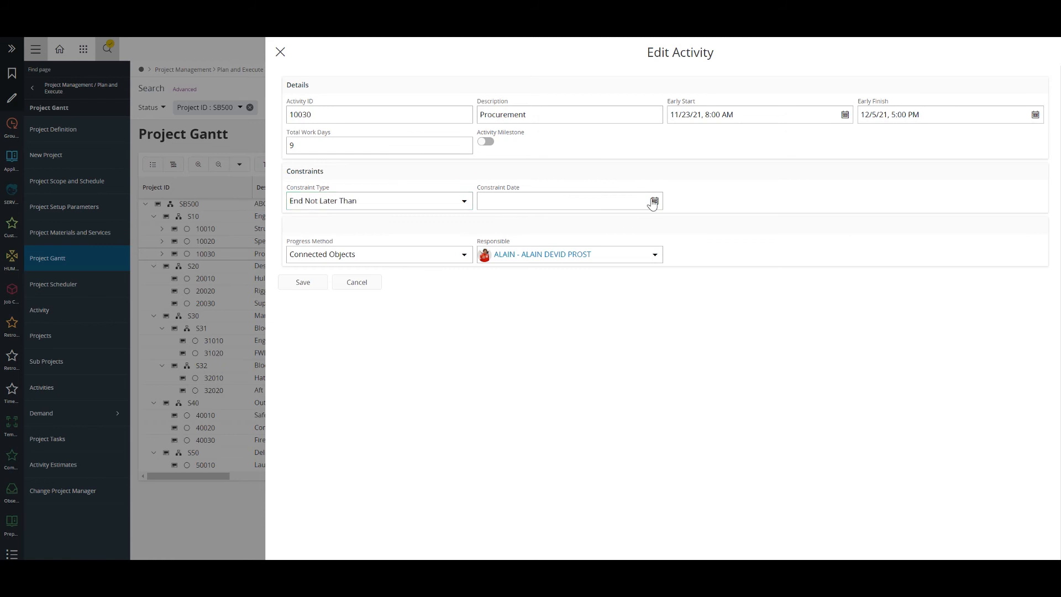
pyautogui.click(653, 200)
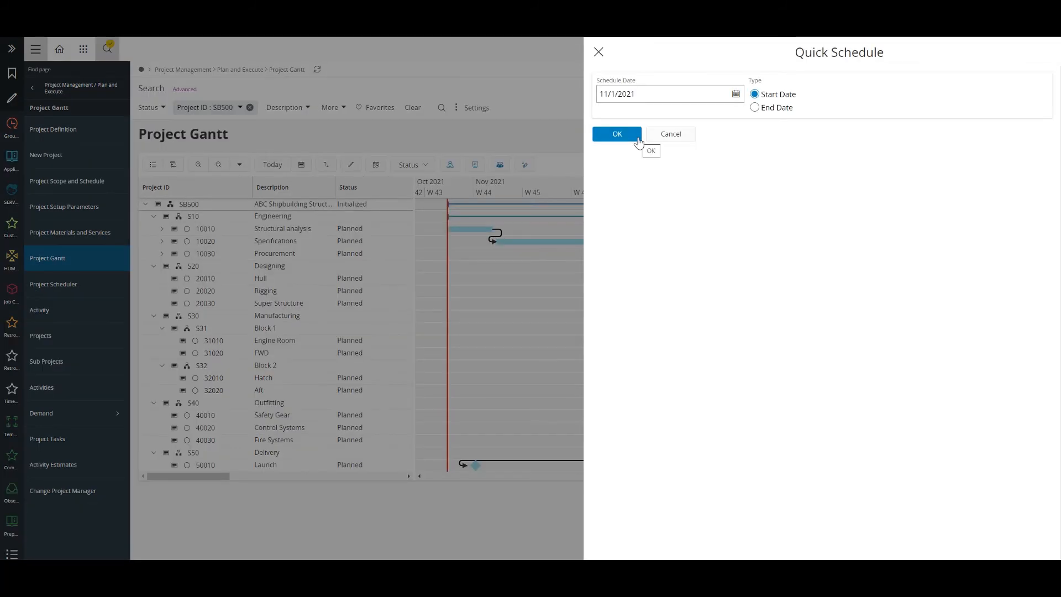
pyautogui.click(616, 133)
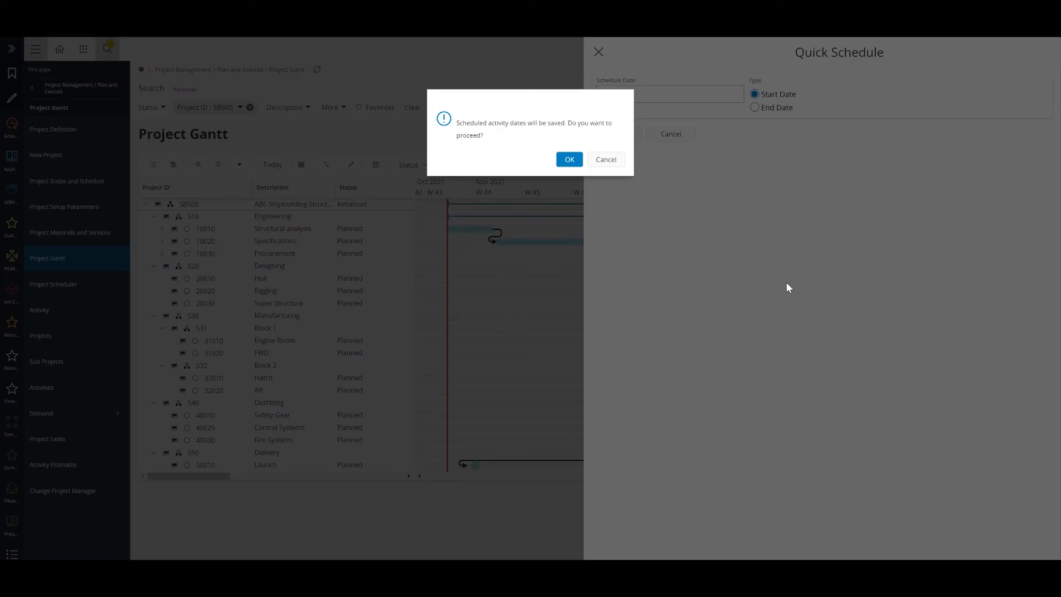
pyautogui.click(569, 159)
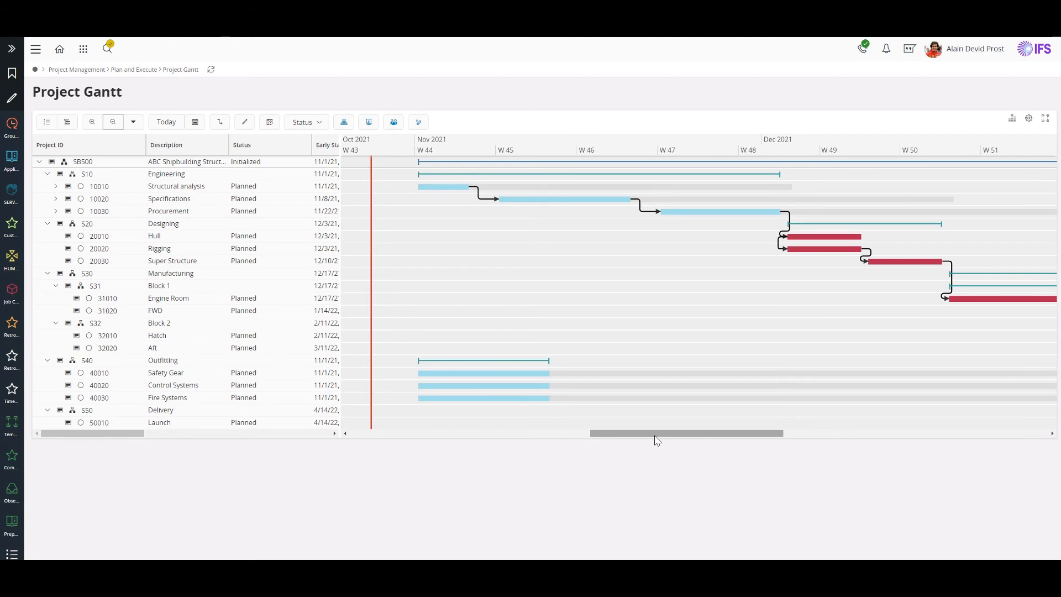
pyautogui.moveTo(133, 122)
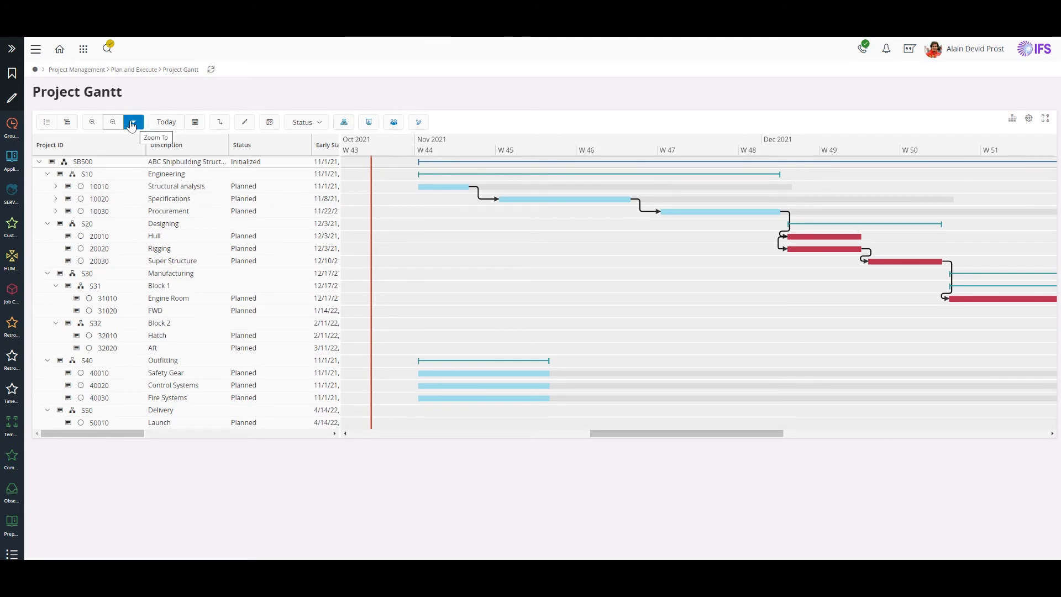
# Choose a coarser time unit from the Gantt Zoom To dropdown.
pyautogui.click(133, 122)
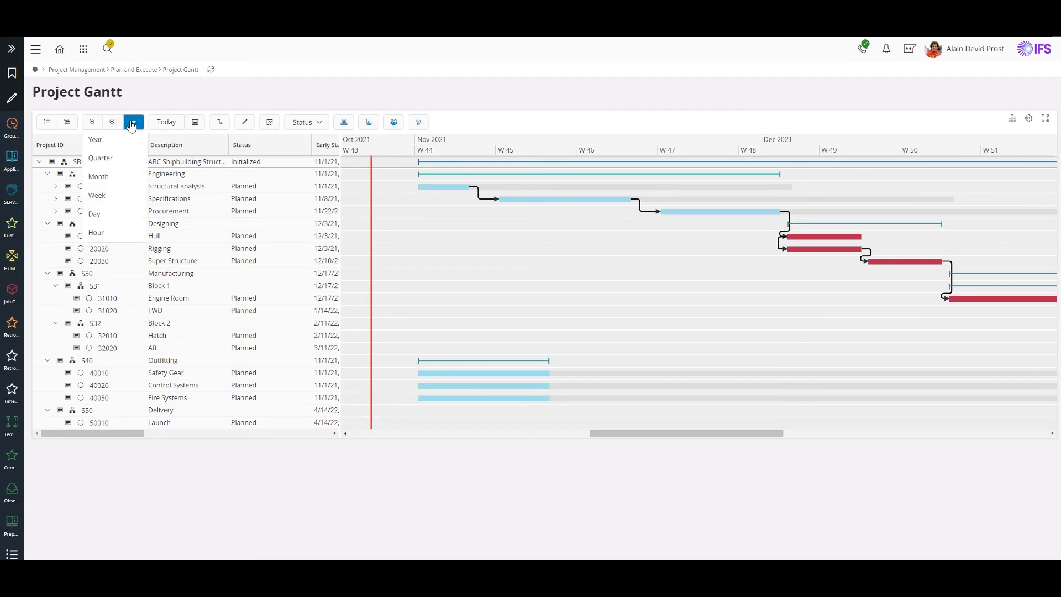
pyautogui.click(113, 122)
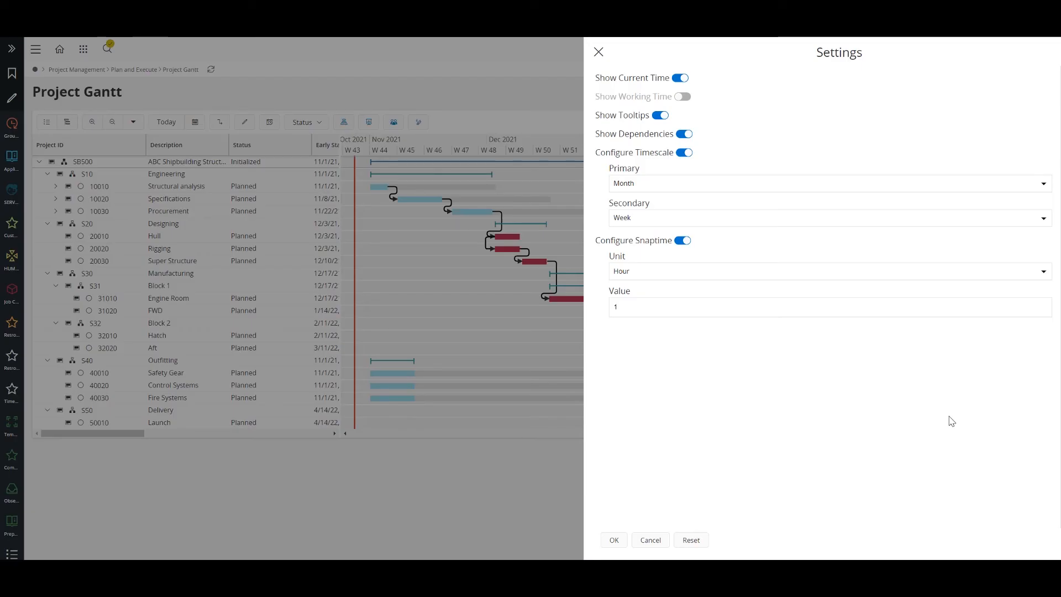
pyautogui.moveTo(672, 474)
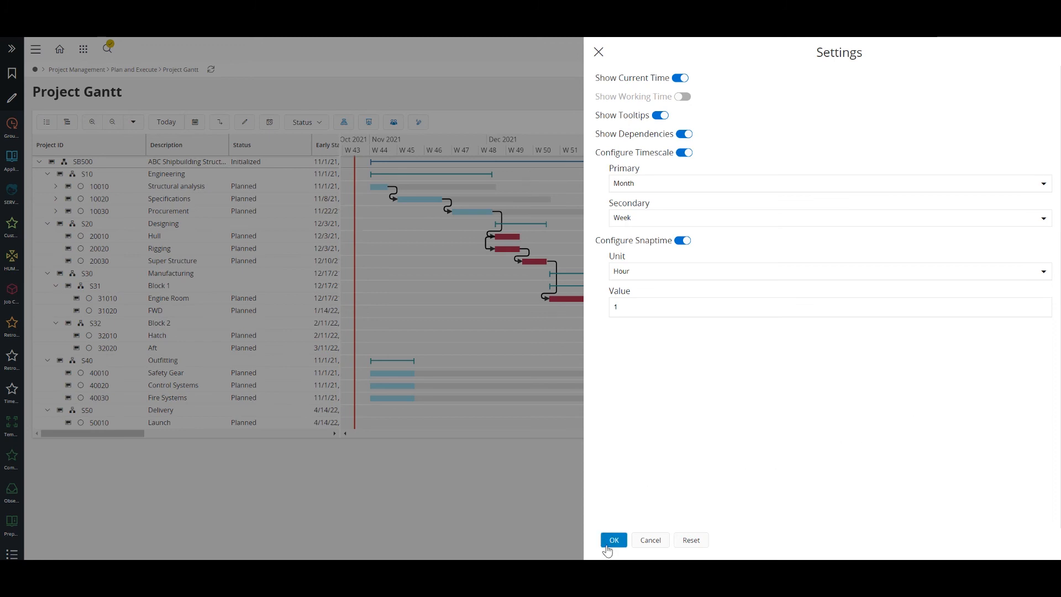
# Apply the Month primary and Week secondary timescale in Gantt Settings.
pyautogui.click(613, 540)
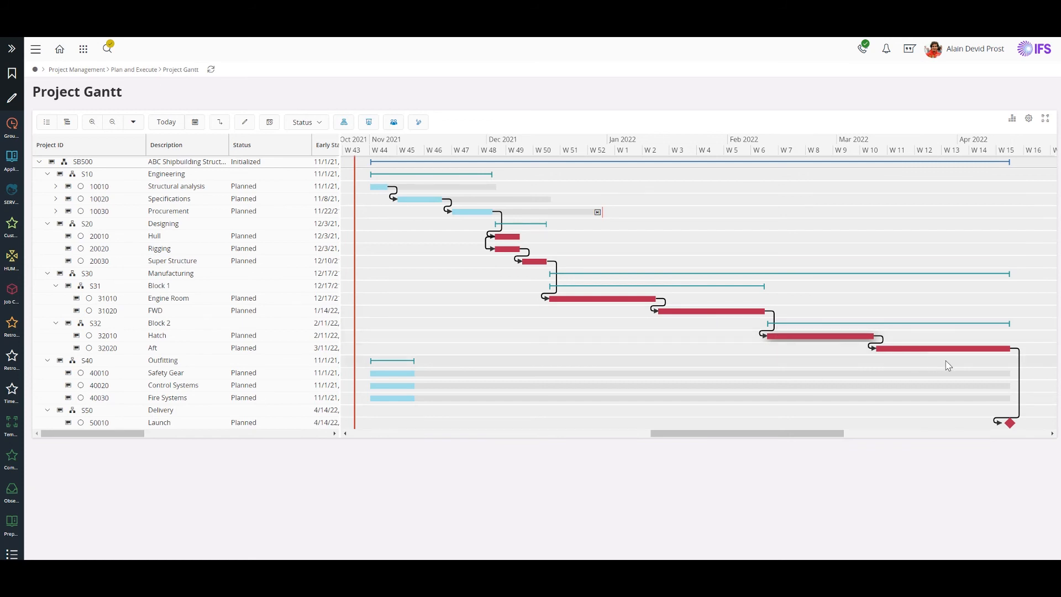
pyautogui.moveTo(944, 382)
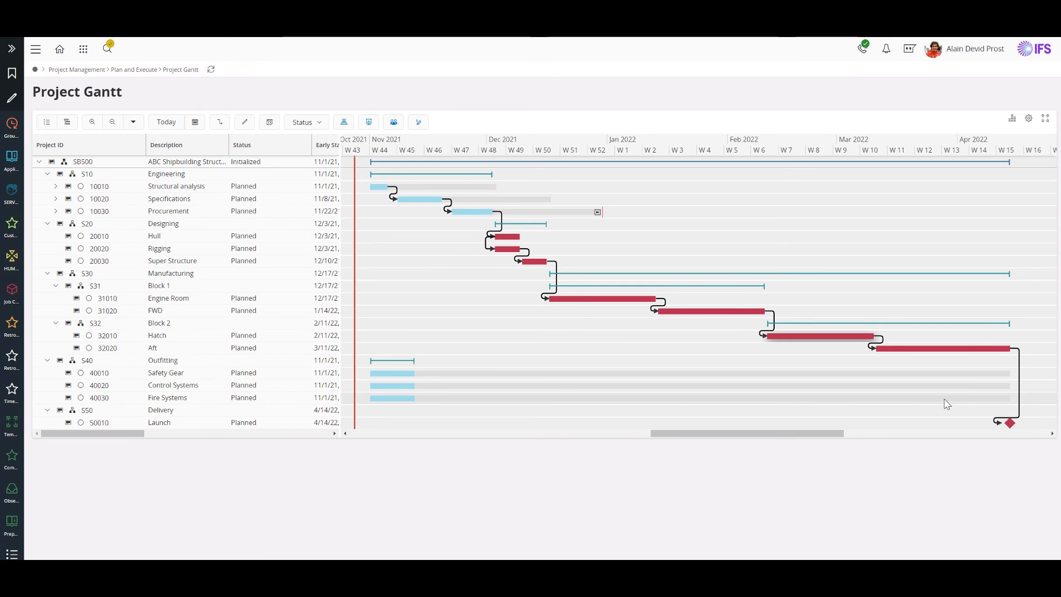
# Open the Legend panel from the icon at the Gantt chart's top right.
pyautogui.click(418, 121)
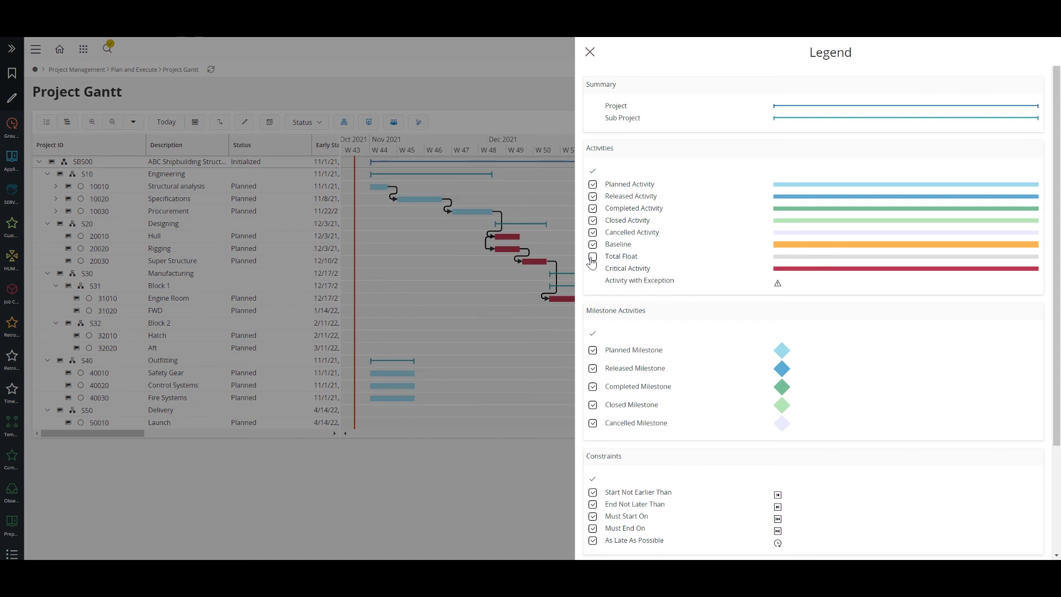
# With Total Float unchecked, scroll through the legend and close the panel.
pyautogui.scroll(-3)
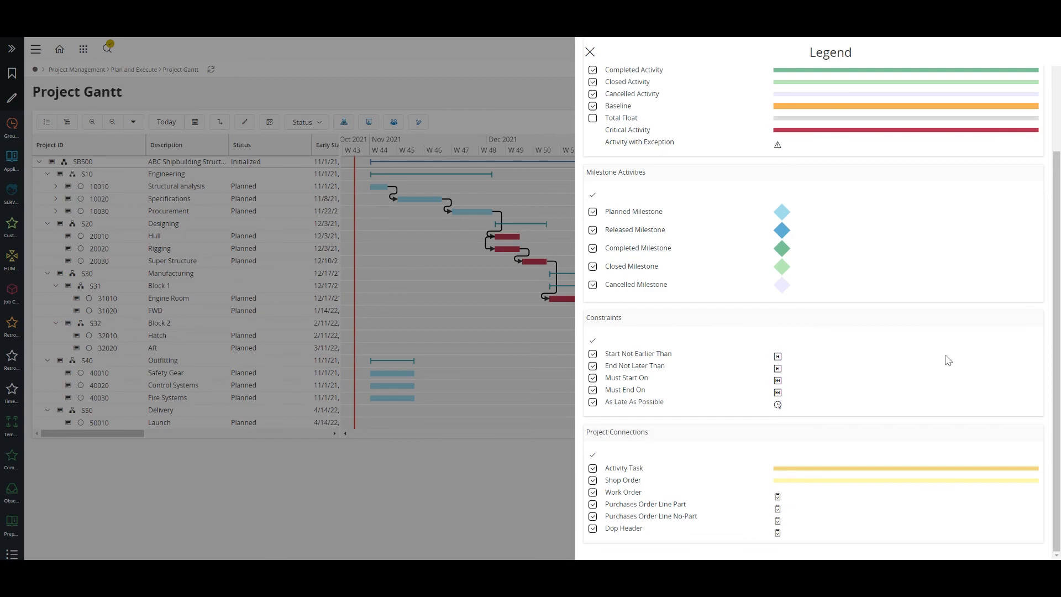
pyautogui.click(590, 52)
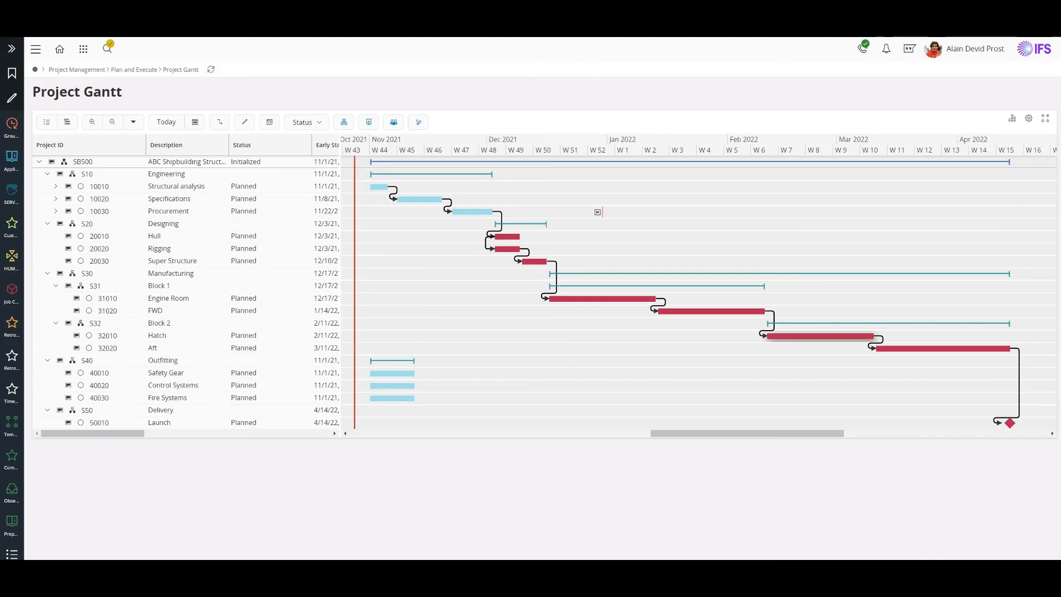